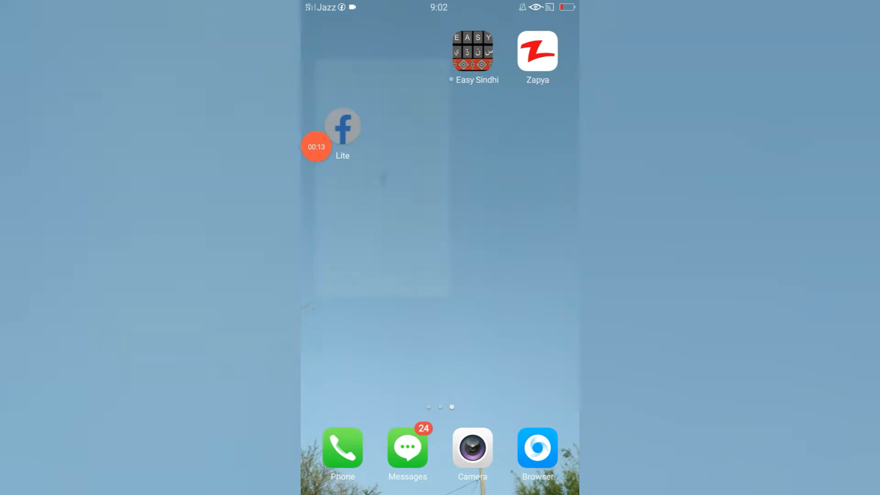
Step: Launch Facebook Lite from the home screen to reach the news feed
click(342, 125)
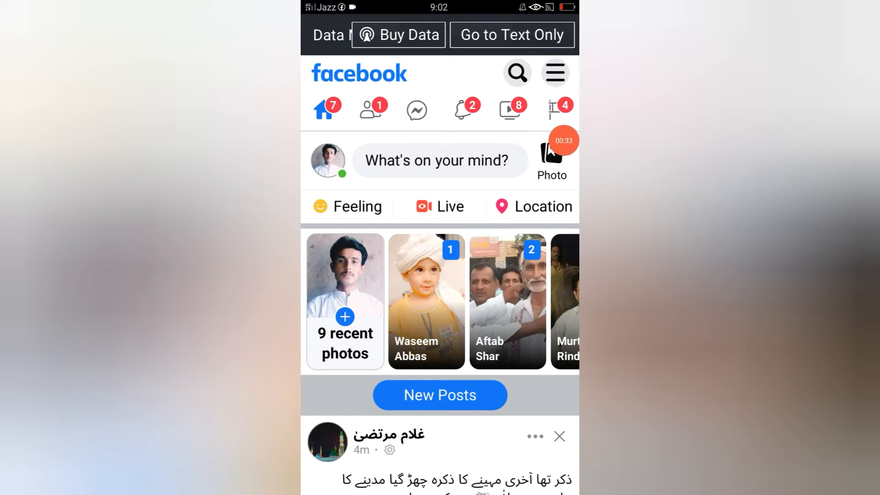
Step: Reach the Settings & privacy section of the Facebook Lite main menu
click(554, 72)
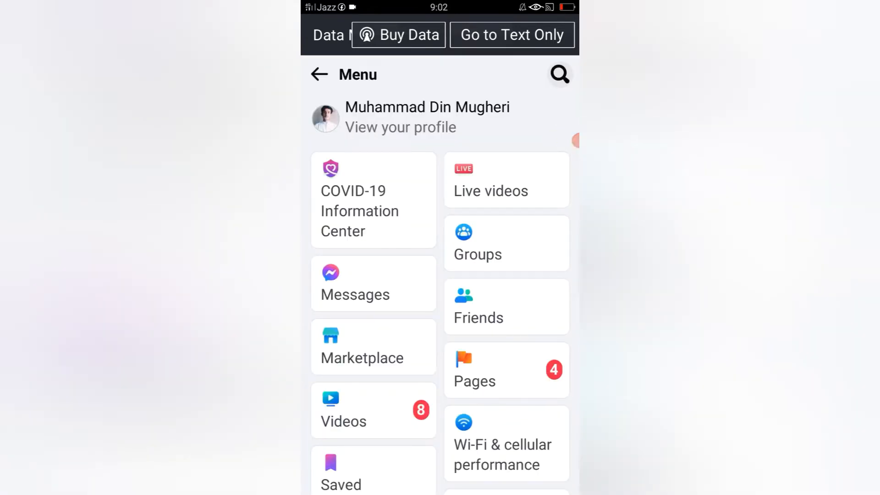
scroll(down, 3)
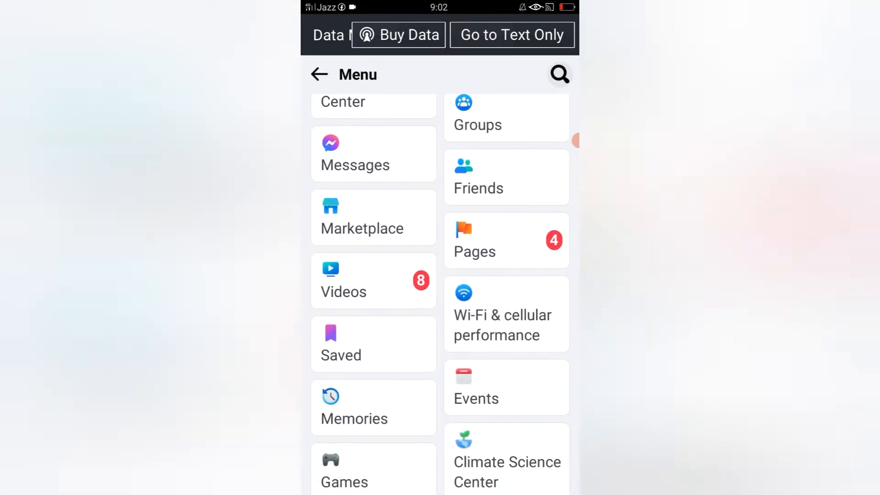
scroll(down, 3)
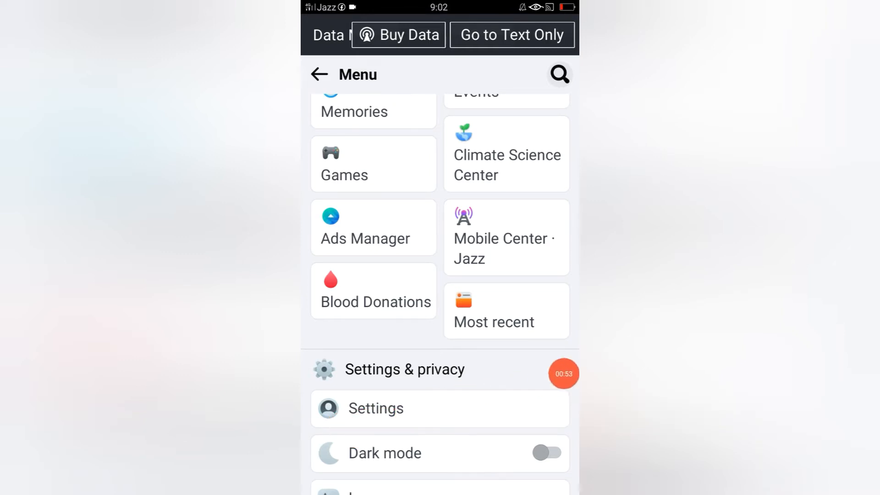
Step: Reach Password and security through Settings to see all logged-in devices
click(404, 369)
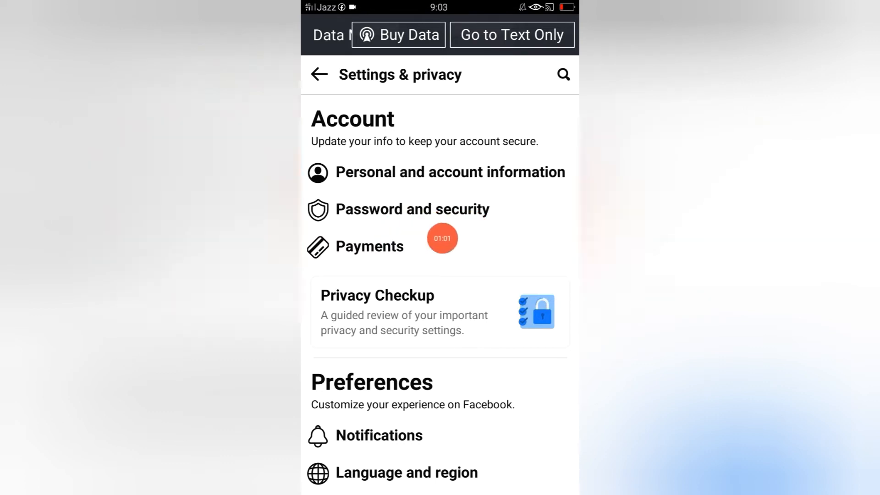
click(412, 209)
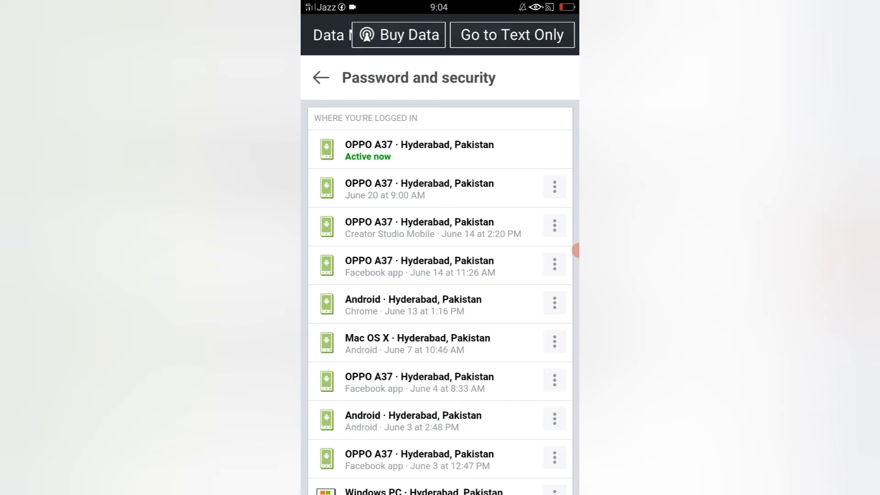
scroll(down, 3)
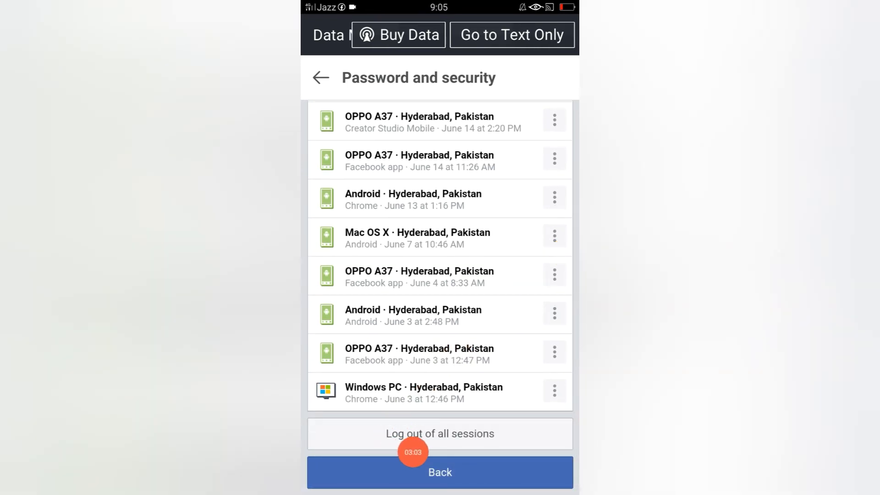
mouse_move(547, 390)
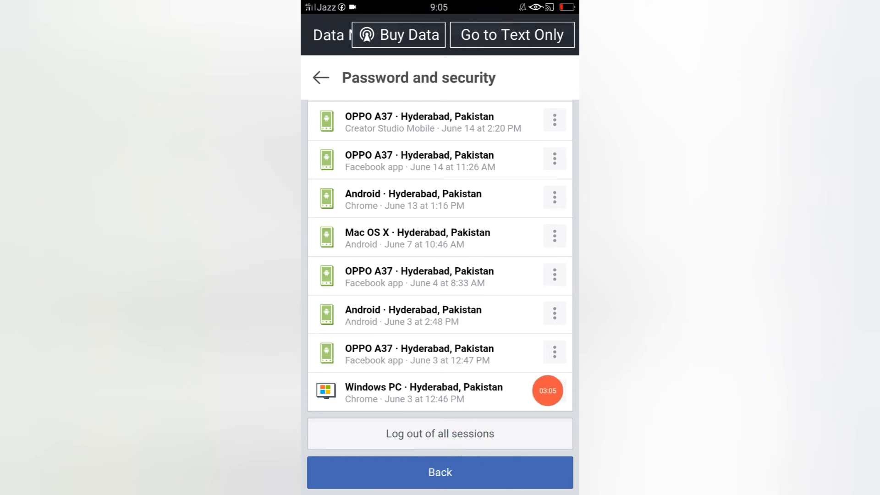
scroll(down, 3)
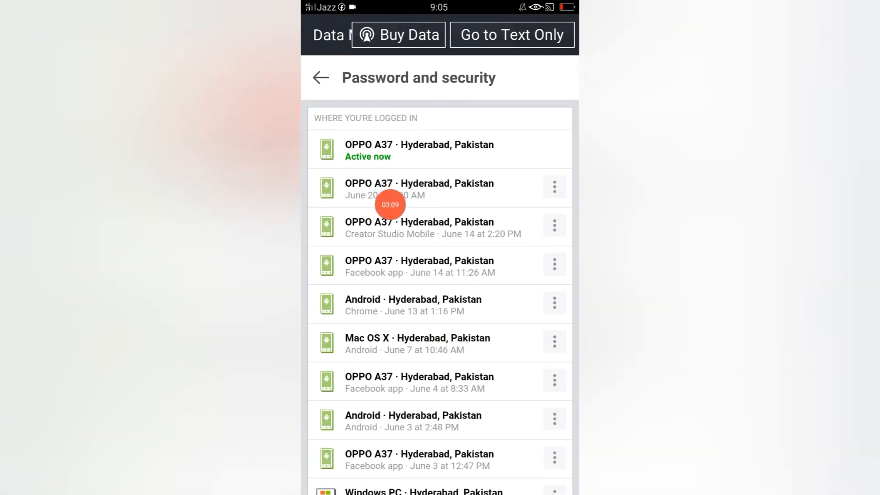
scroll(down, 3)
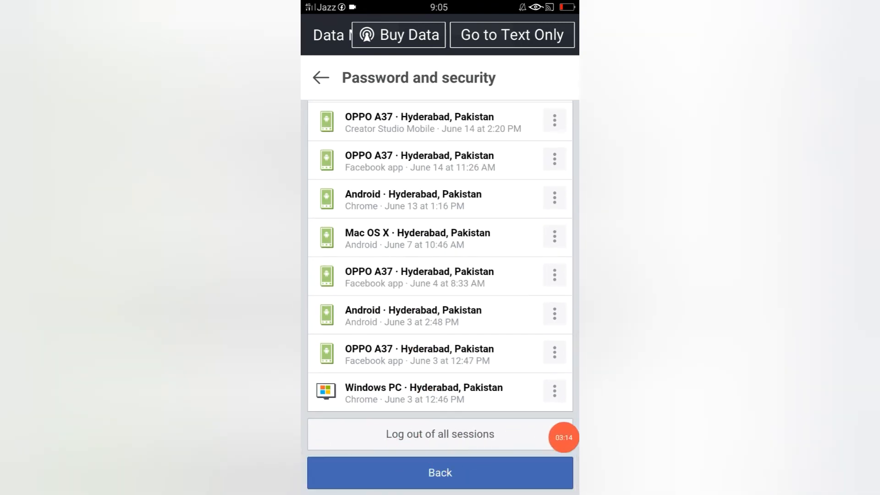
click(440, 434)
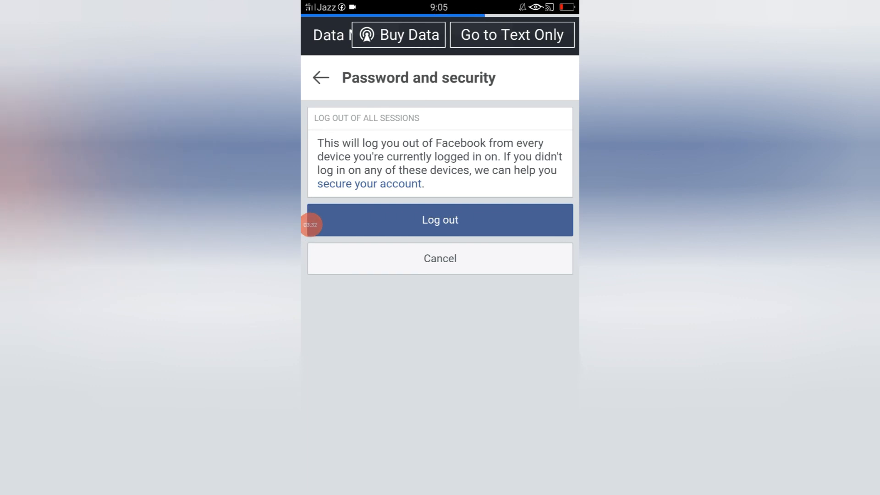
Step: Confirm logging out of every other device, leaving only the OPPO A37 active
click(440, 259)
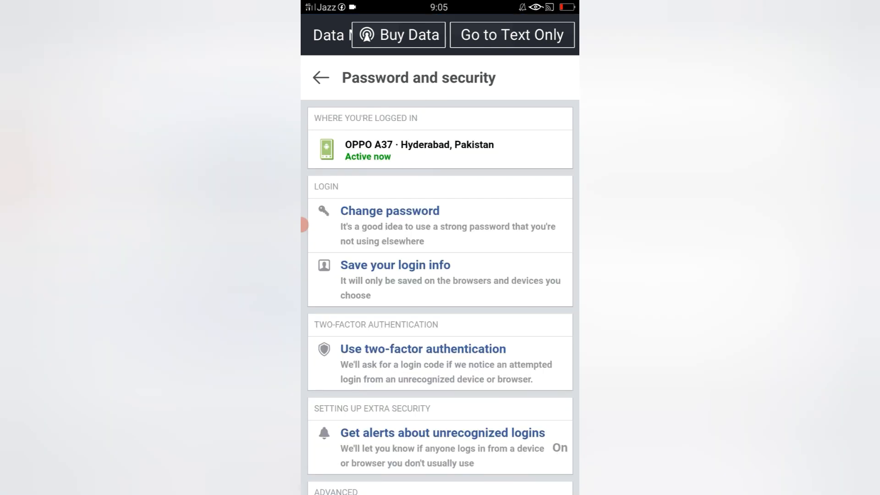